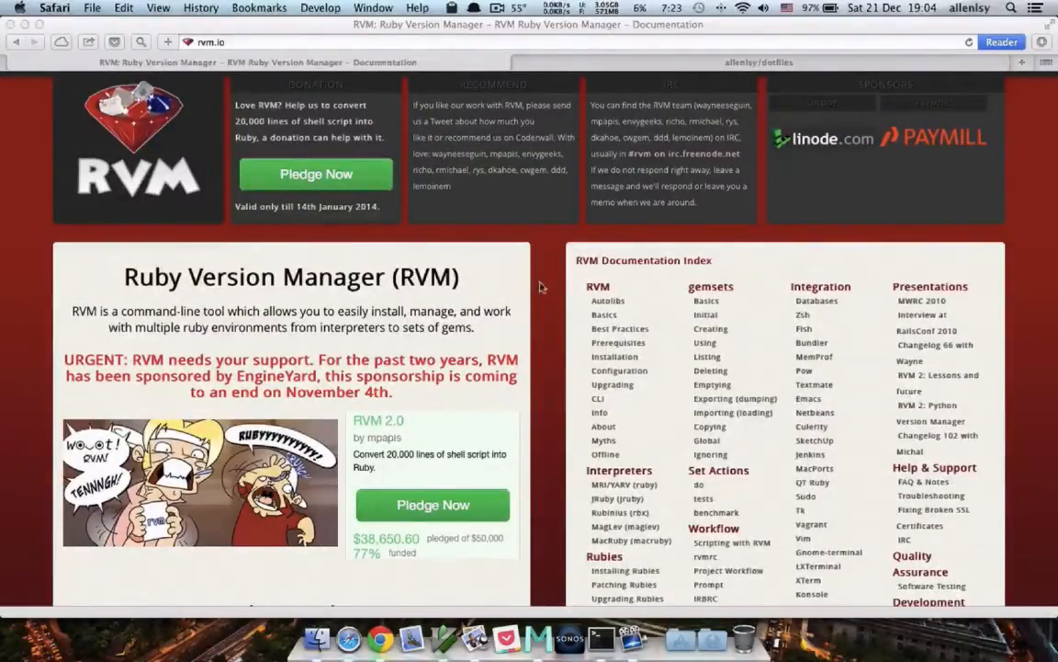
# Step: Scroll rvm.io down to the 'Cut Rubies with ease!' curl install command
pyautogui.scroll(-3)
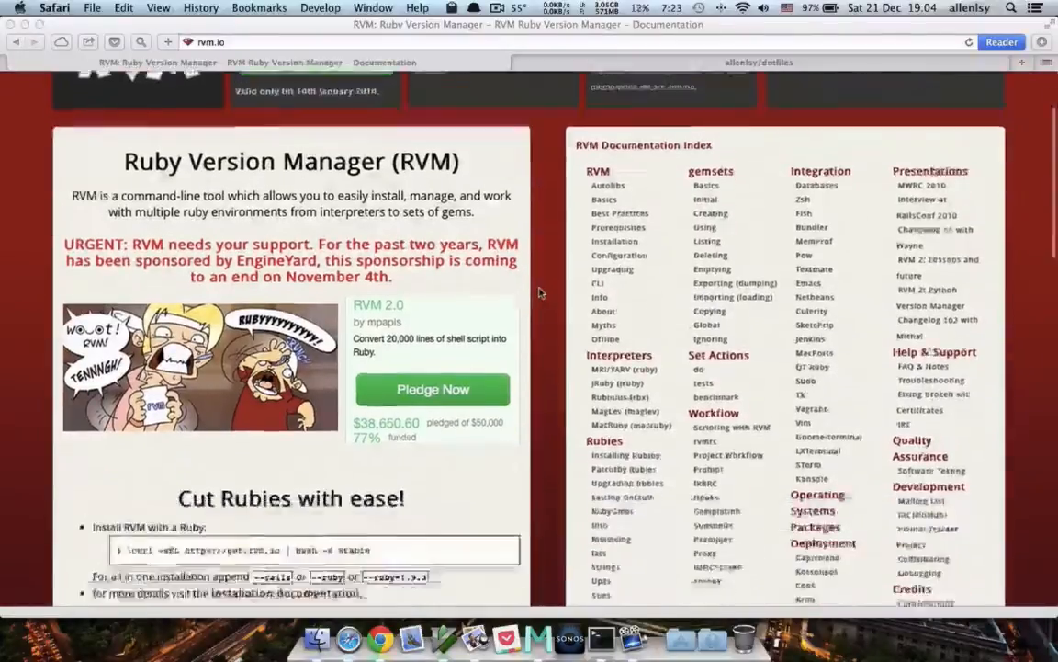
pyautogui.scroll(-3)
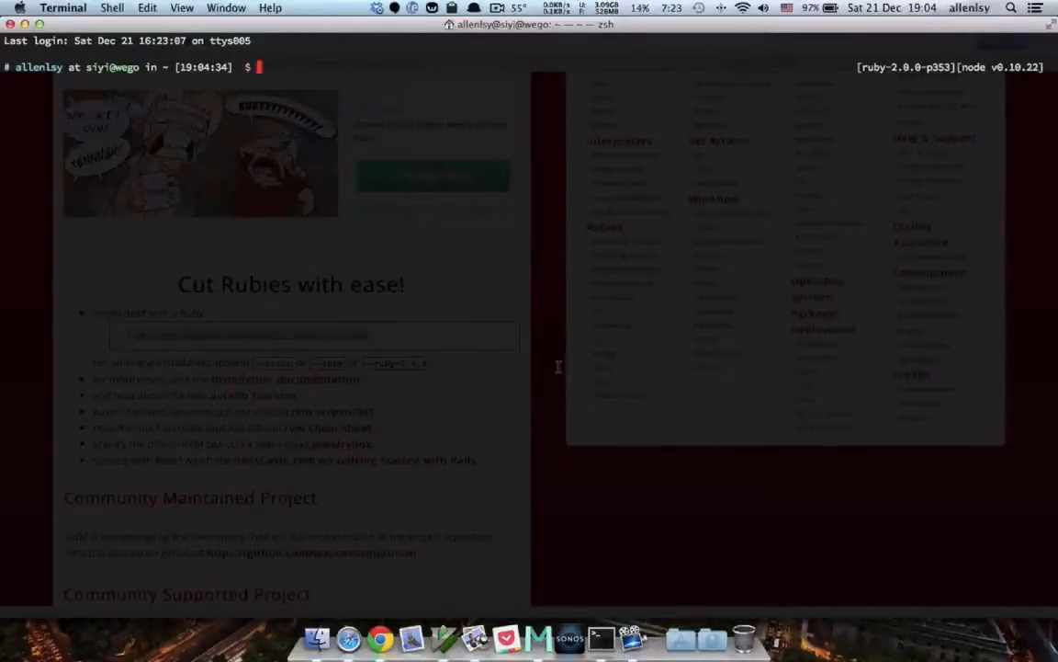
pyautogui.write('\\curl -sSL https://get.rvm.io | bash -s stable')
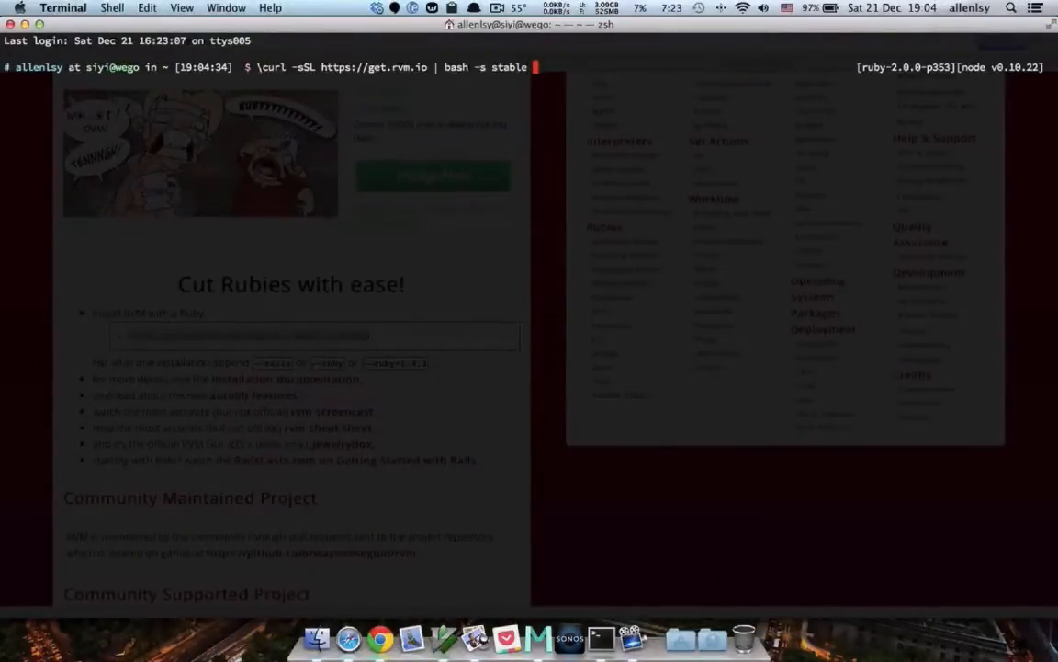
pyautogui.write('--')
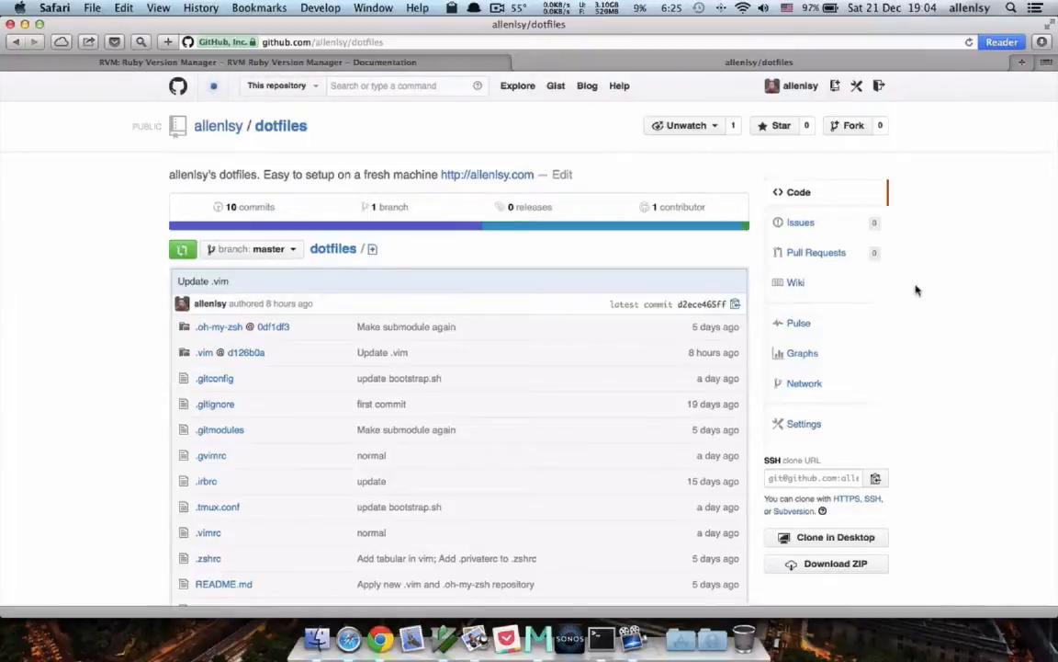
# Step: Scroll the allenlsy/dotfiles GitHub page through its file list to the README setup commands
pyautogui.scroll(-3)
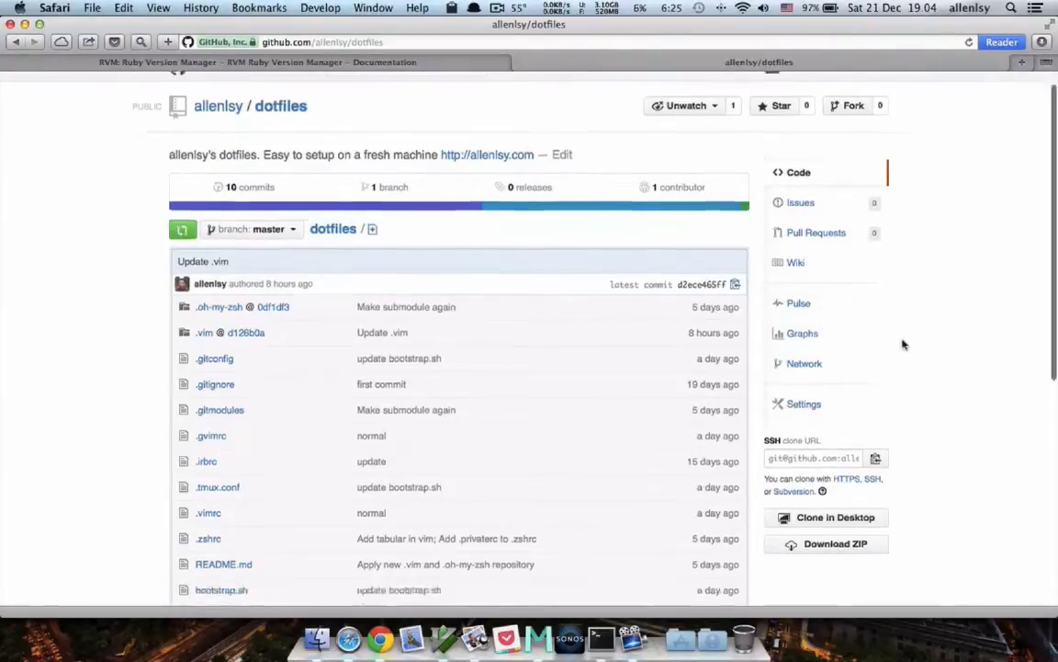
pyautogui.scroll(-3)
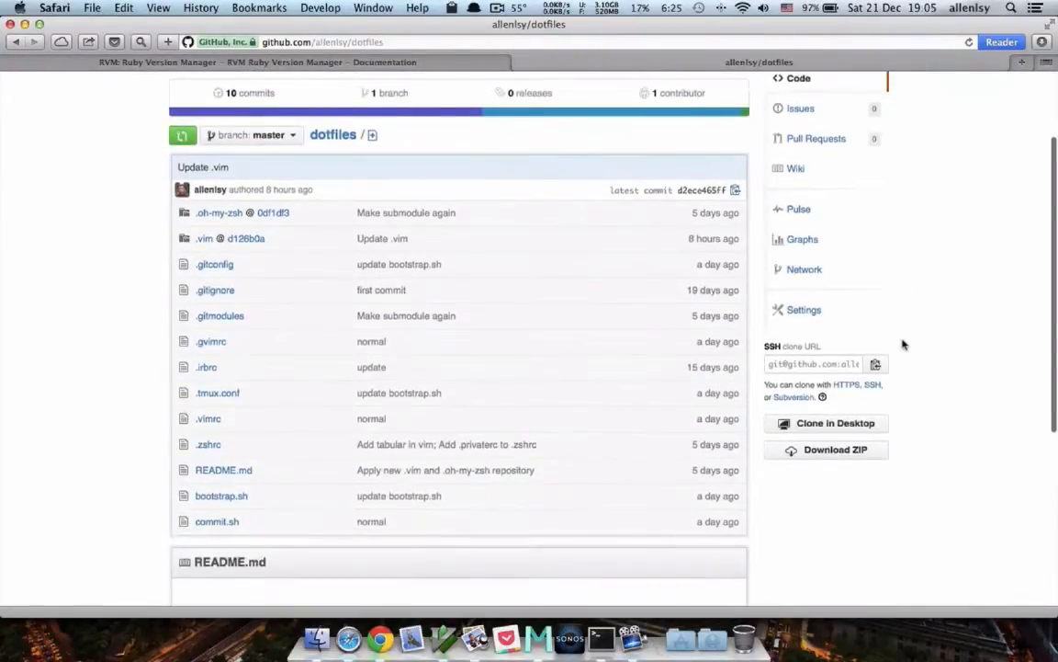
pyautogui.scroll(-3)
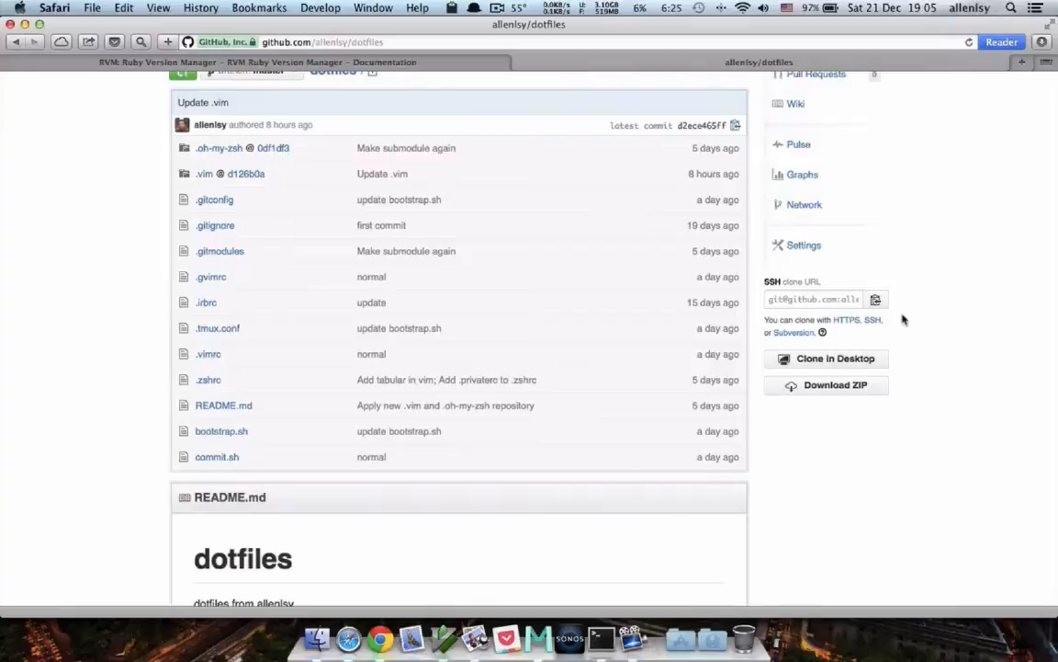
pyautogui.scroll(-3)
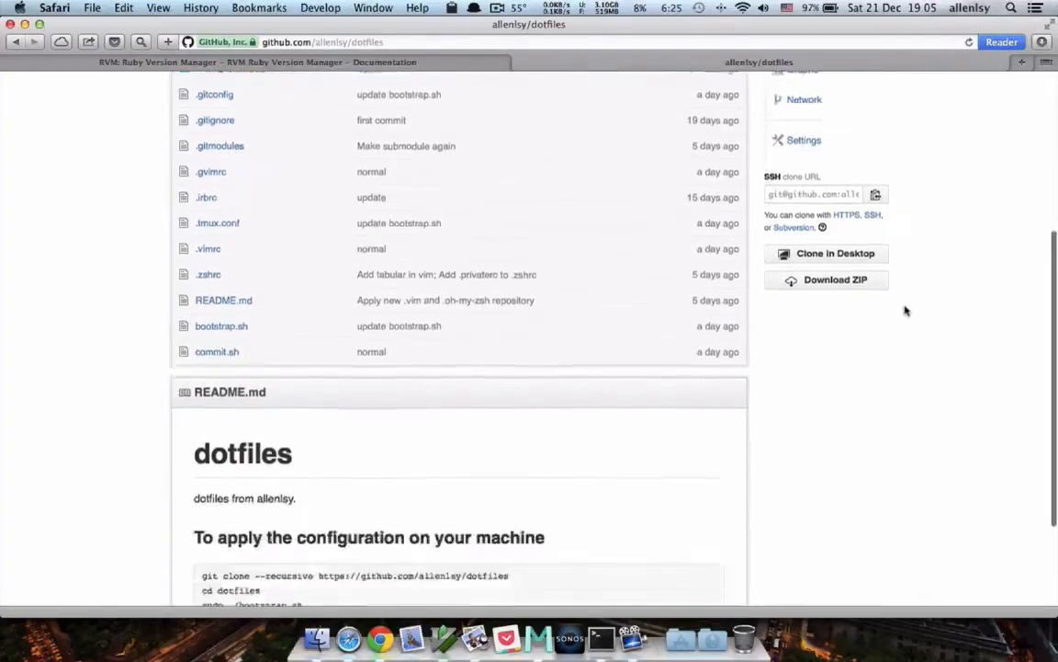
pyautogui.scroll(-3)
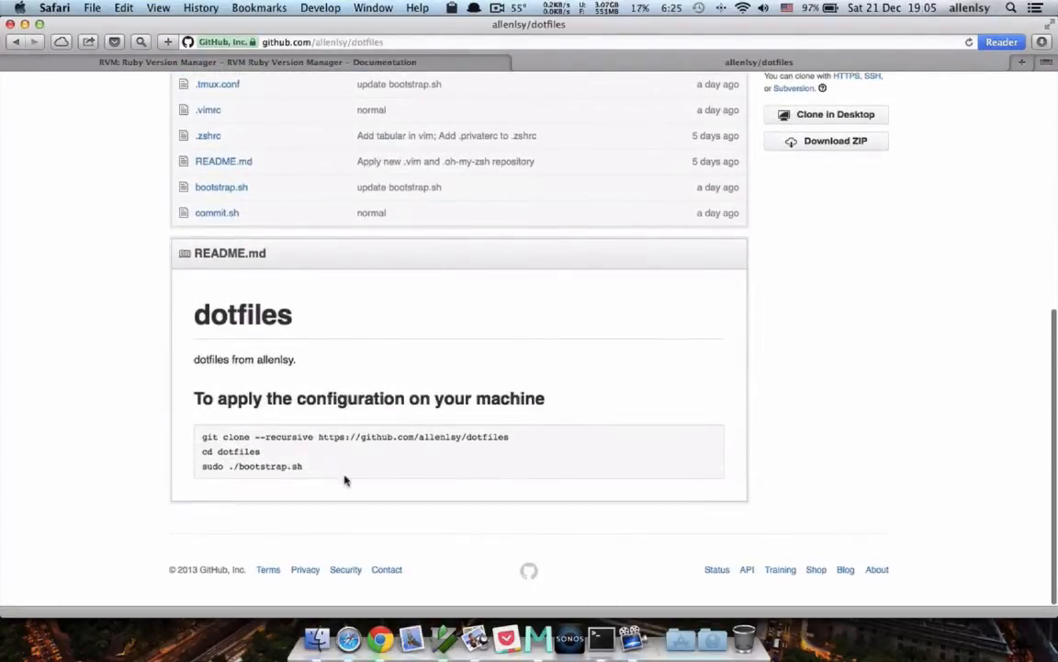
pyautogui.moveTo(904, 389)
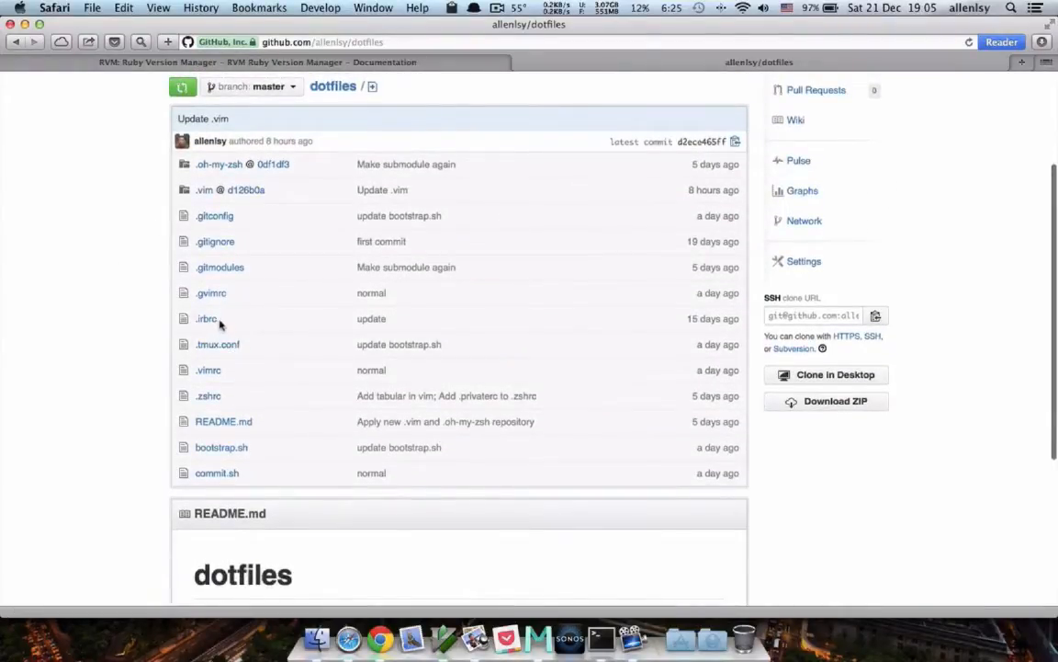
pyautogui.moveTo(237, 375)
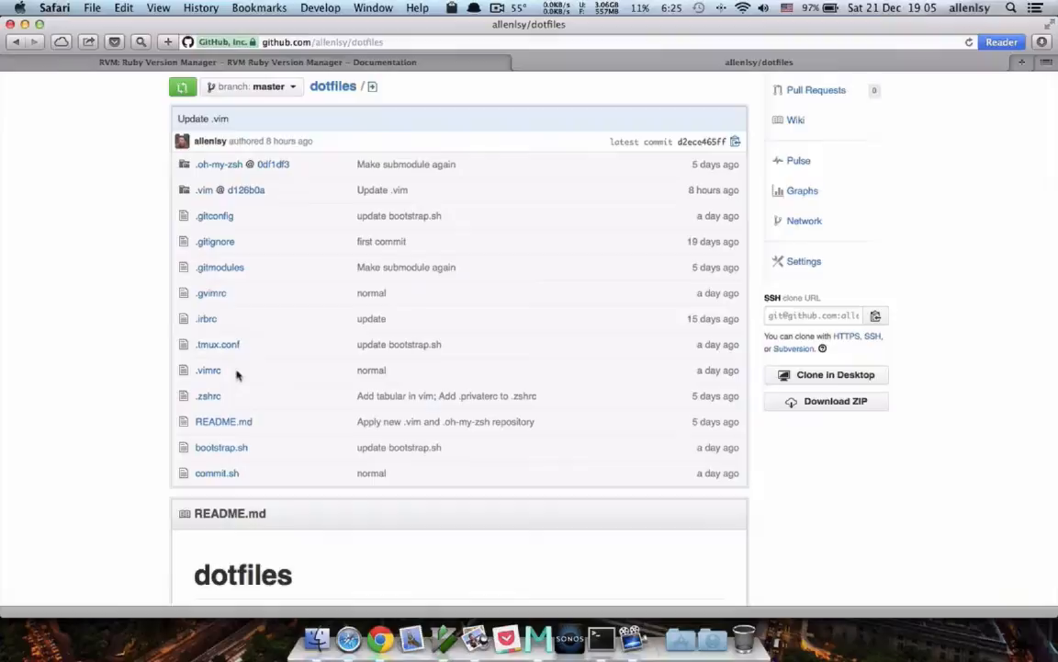
pyautogui.moveTo(252, 405)
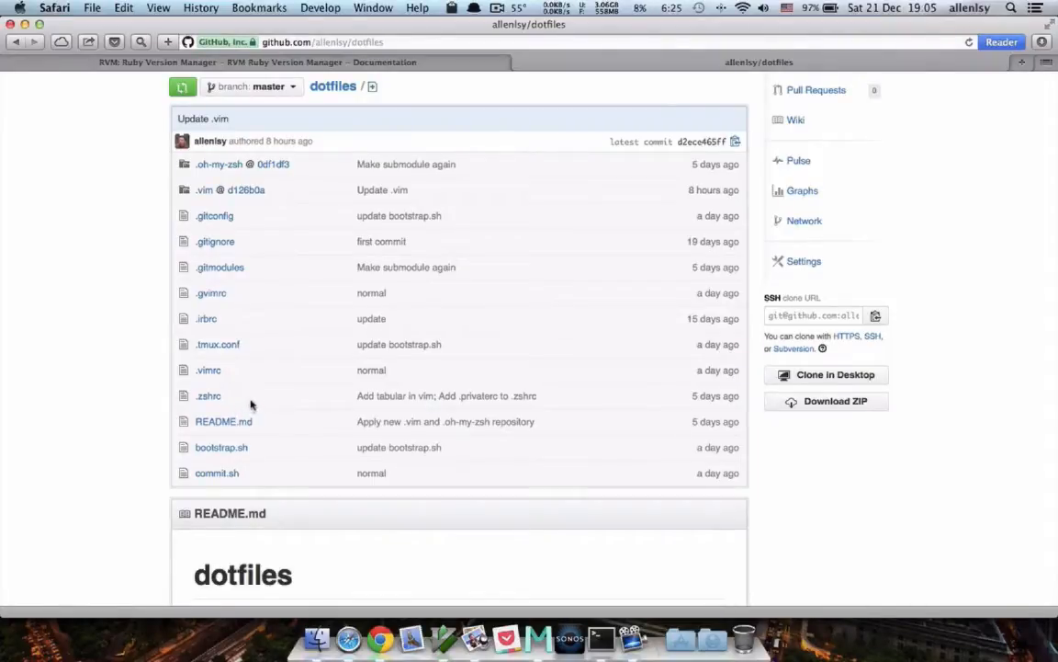
pyautogui.moveTo(760, 482)
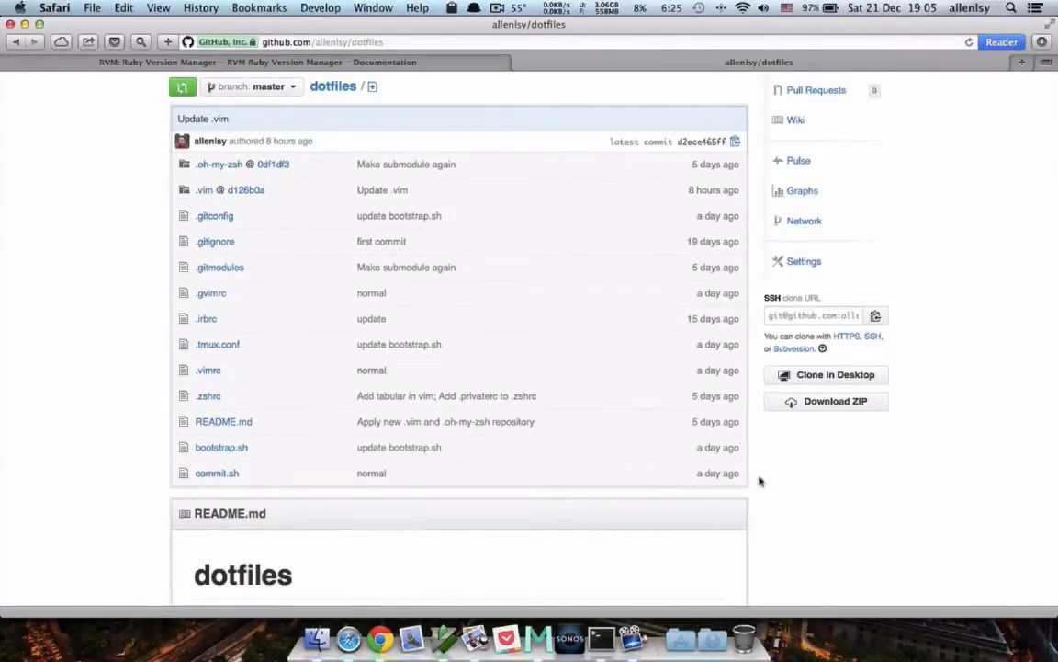
pyautogui.moveTo(812, 447)
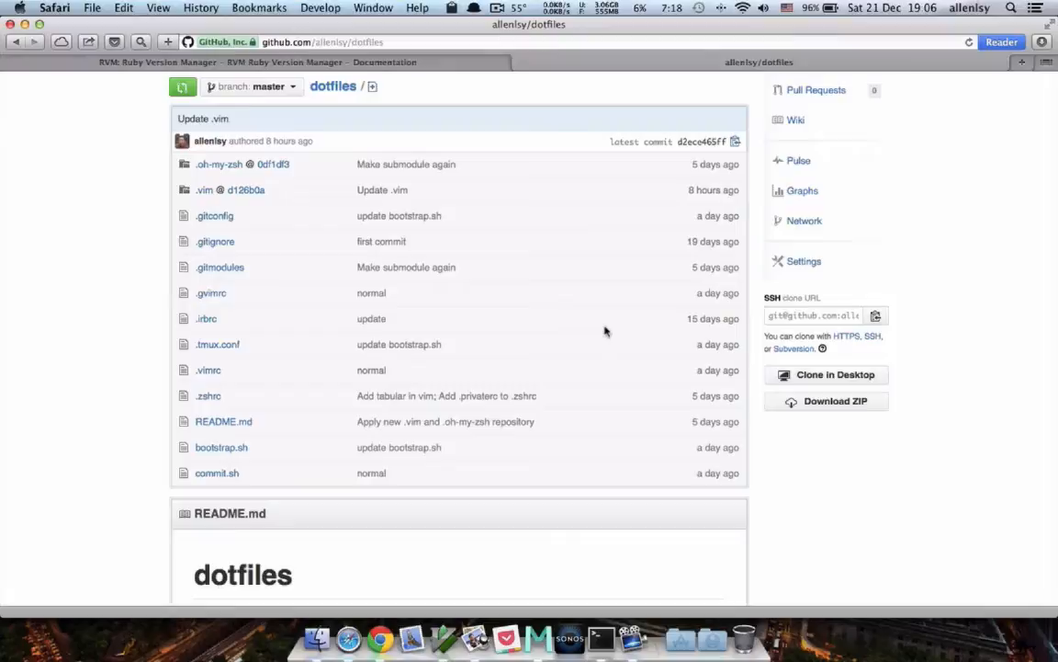
pyautogui.moveTo(627, 319)
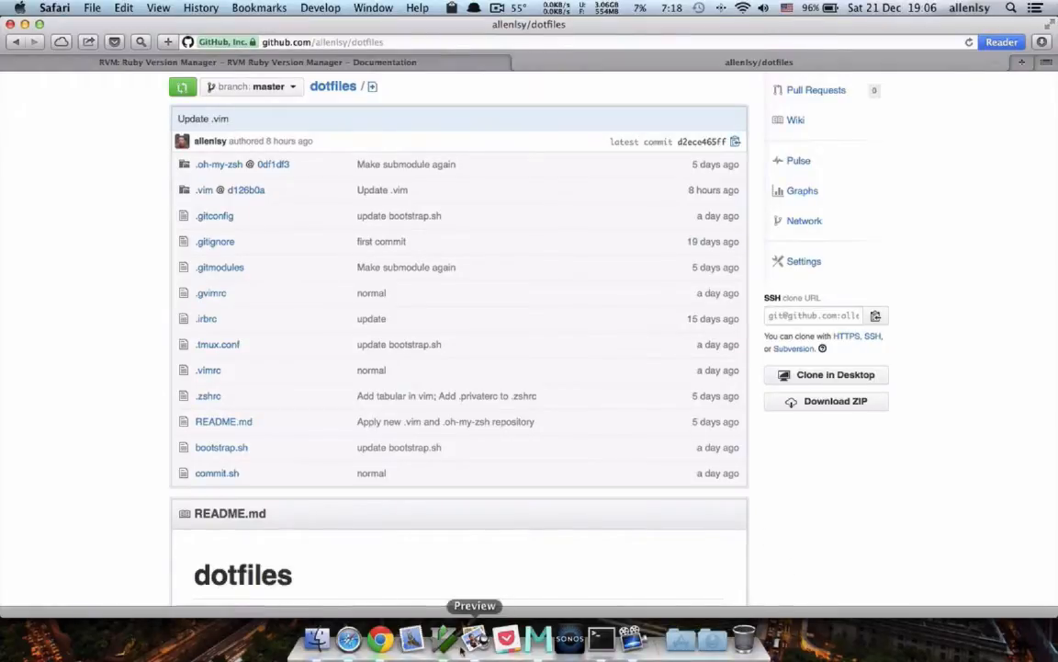
# Step: Open a second NERDTree pane on ~/.vim/bundle beside the project tree
pyautogui.rightClick(443, 637)
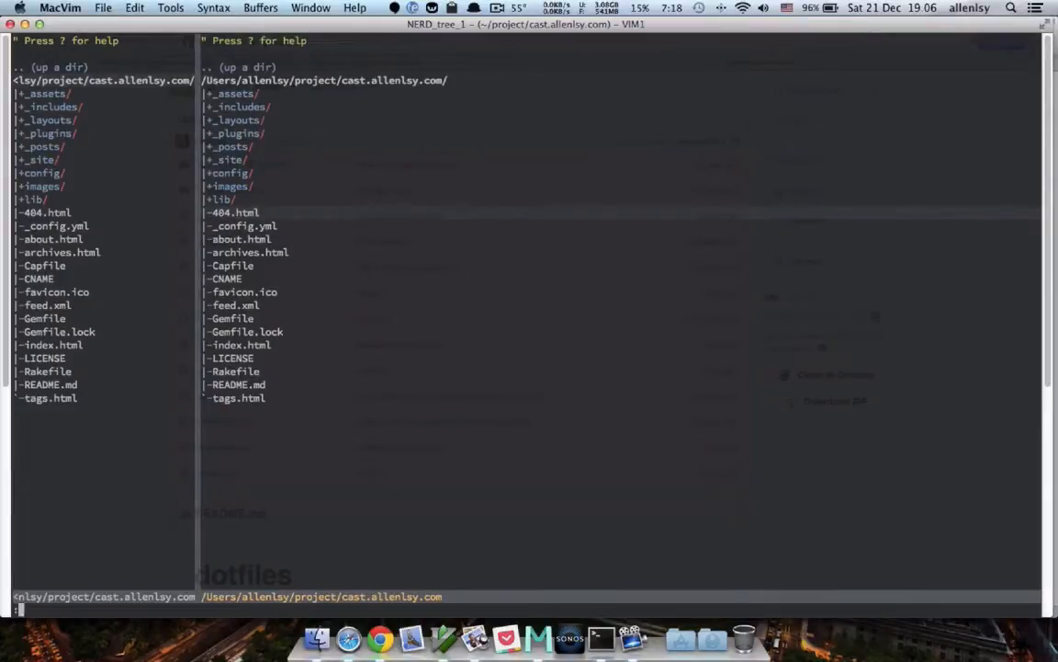
pyautogui.write('in')
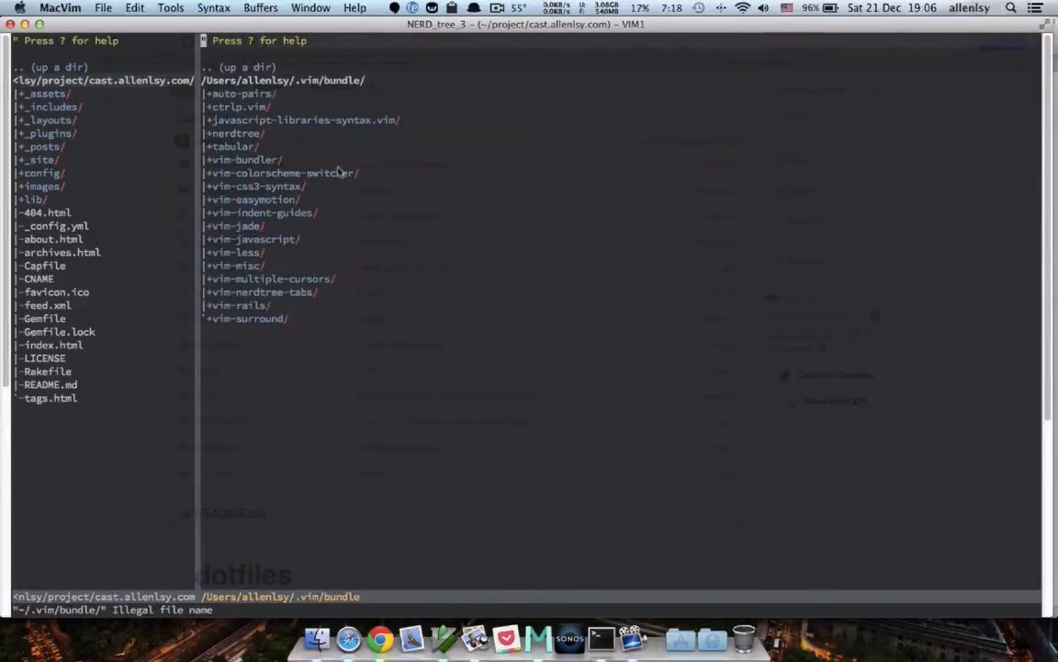
pyautogui.moveTo(97, 87)
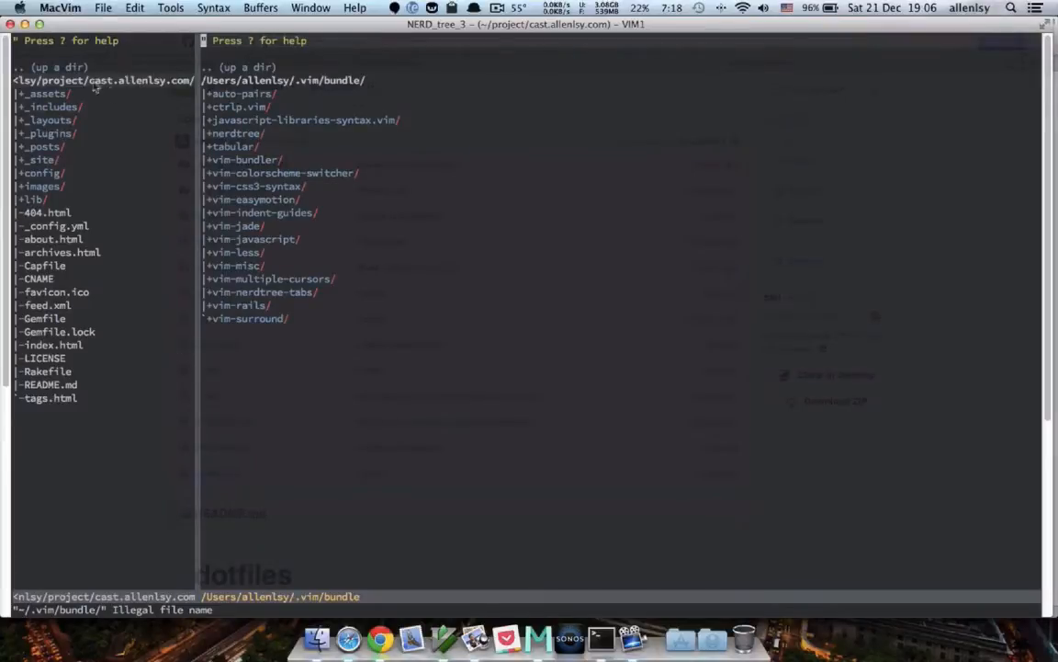
pyautogui.moveTo(176, 371)
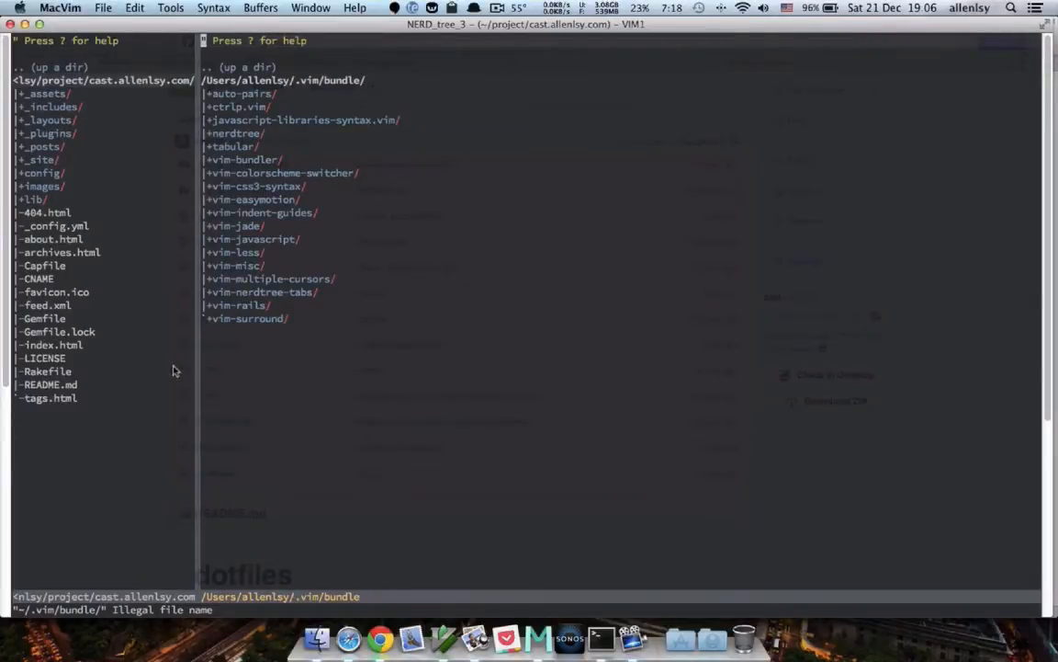
pyautogui.moveTo(154, 249)
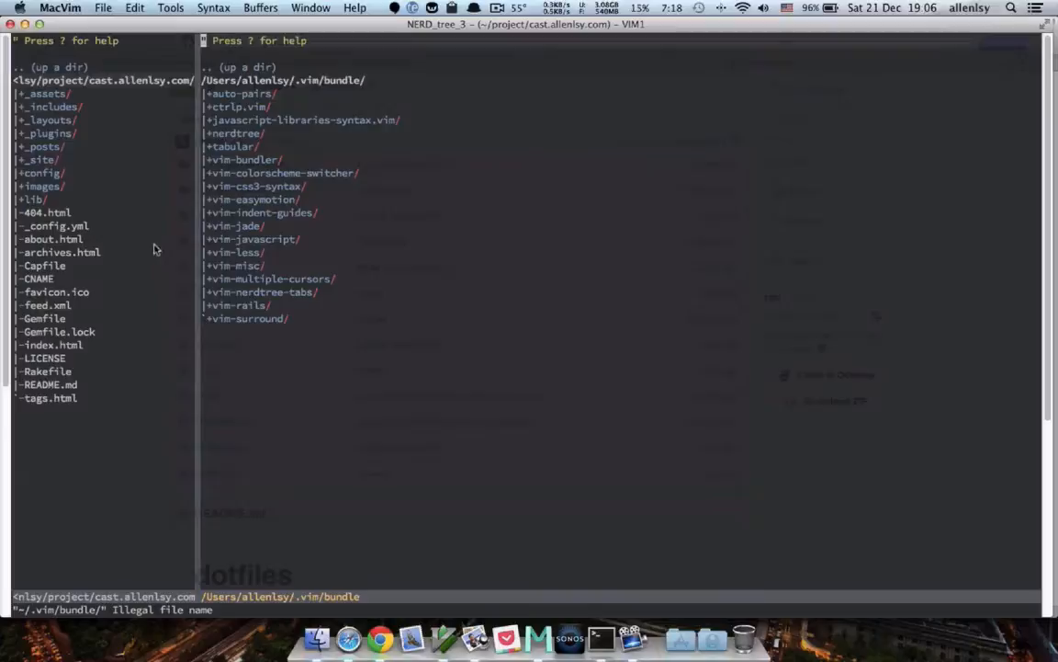
pyautogui.moveTo(143, 213)
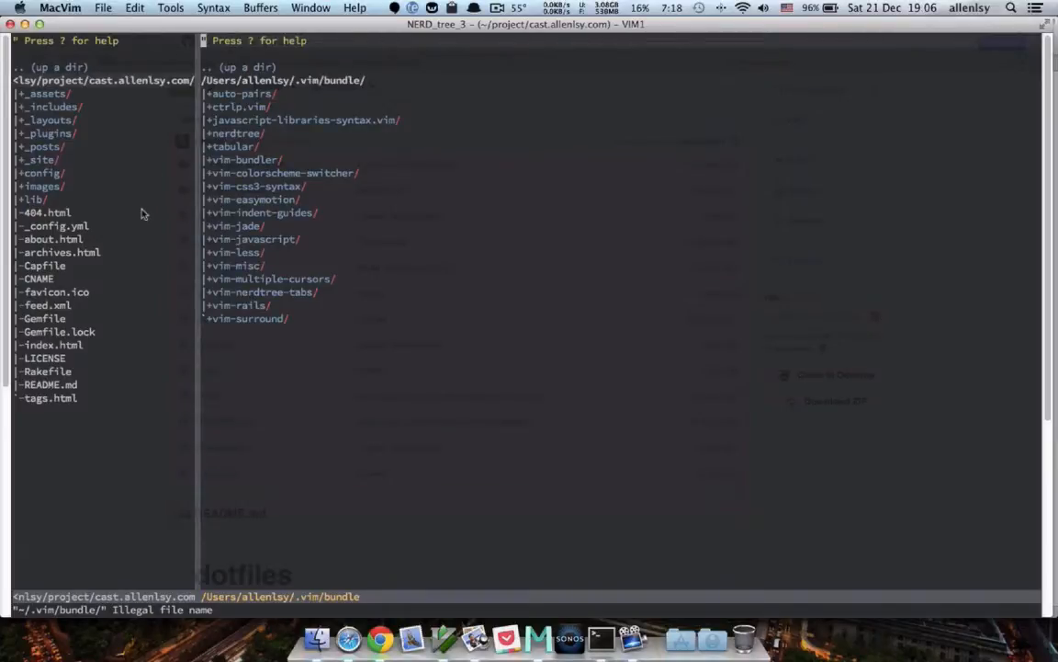
pyautogui.moveTo(294, 194)
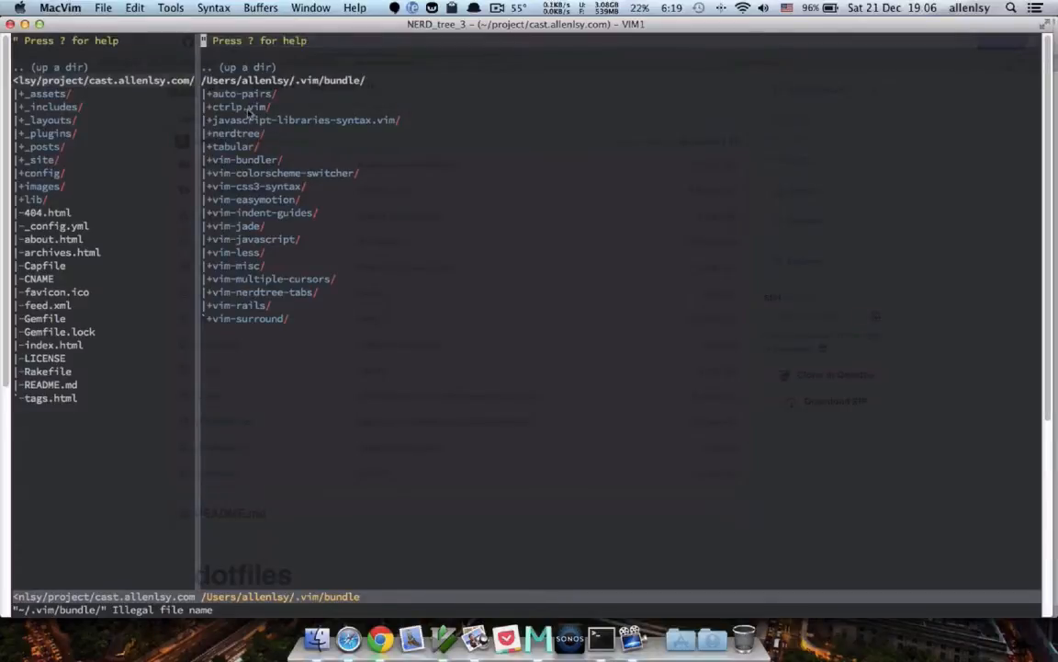
pyautogui.moveTo(464, 288)
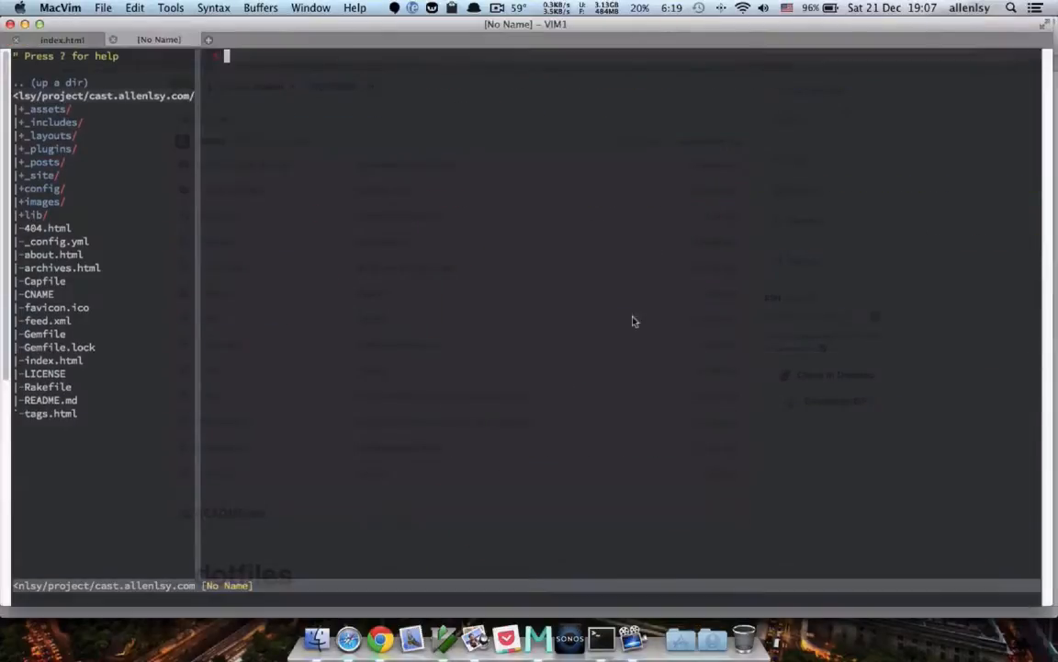
# Step: Type China, Singapore and United States with codes, then align colons via :Tabularize /:
pyautogui.press('i')
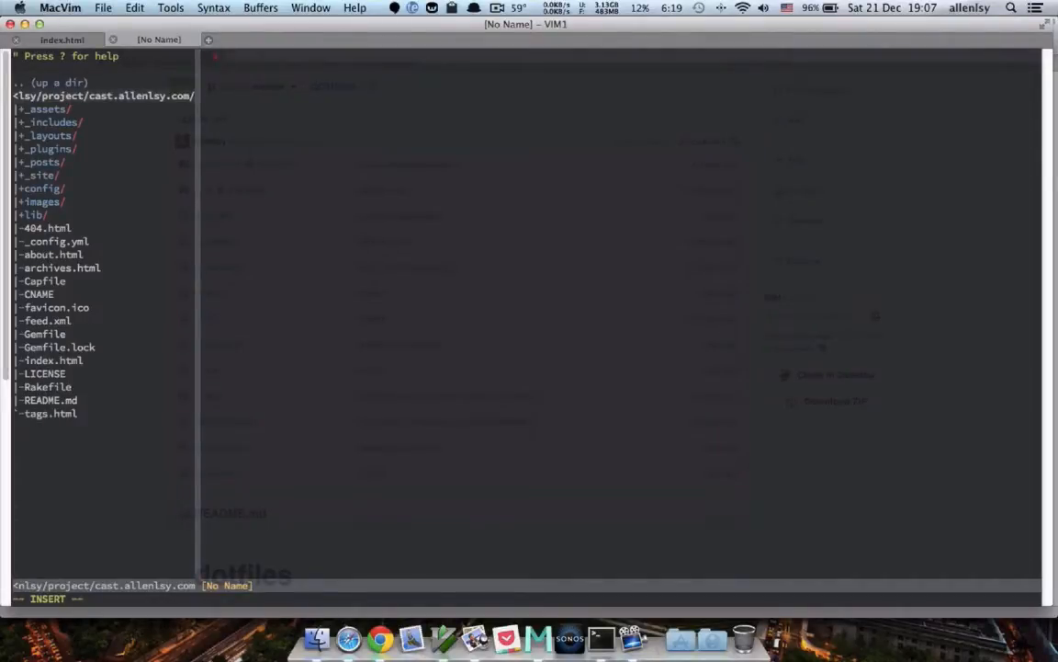
pyautogui.write('China : CN')
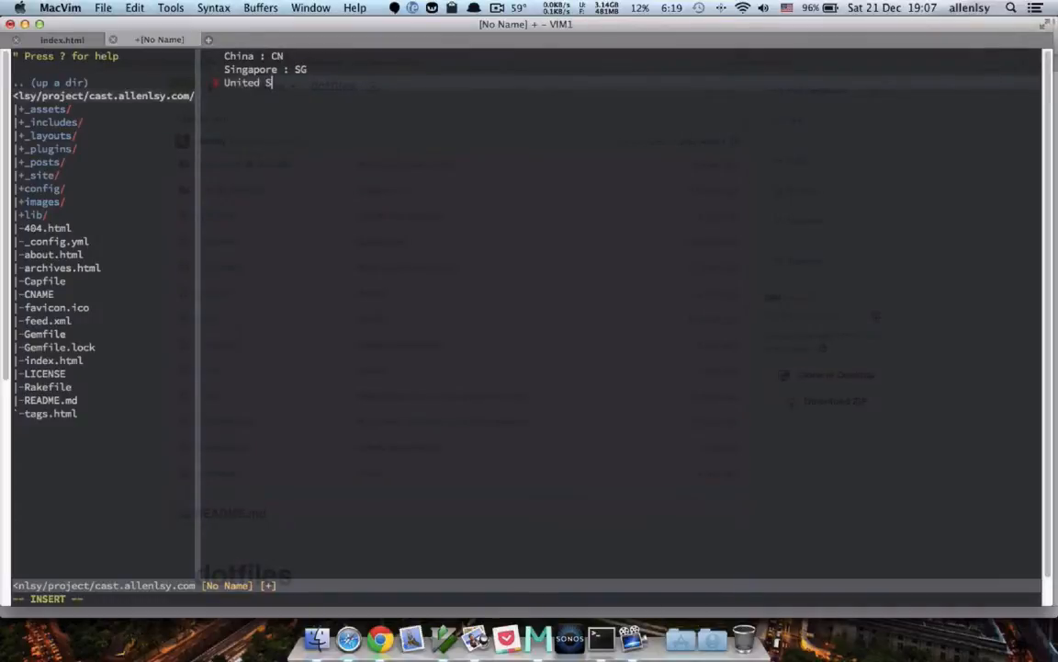
pyautogui.write('tates : US')
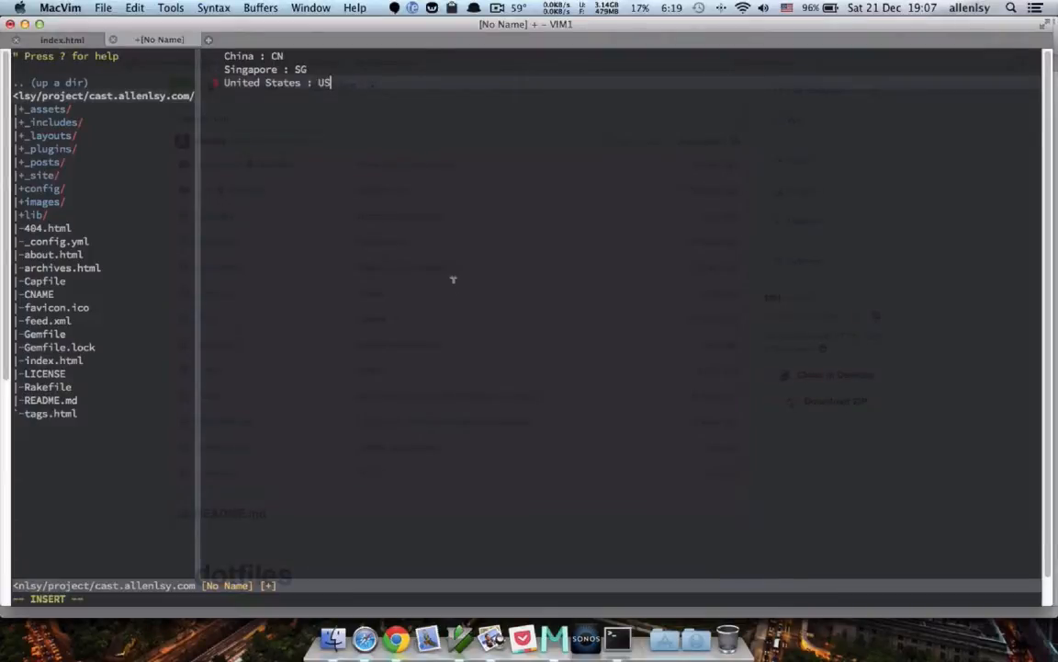
pyautogui.moveTo(481, 270)
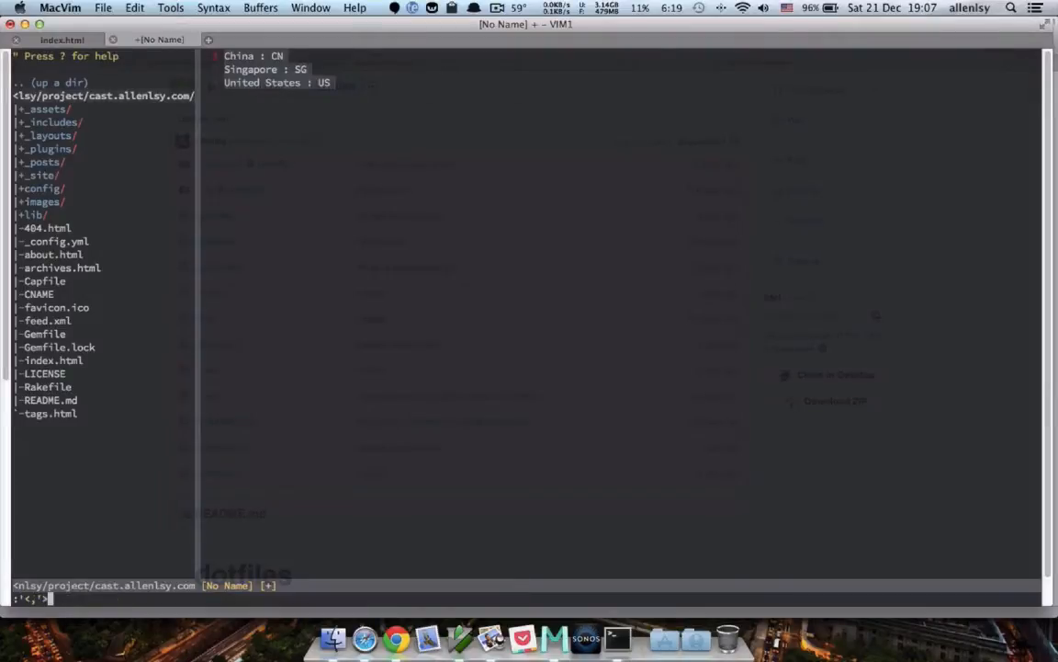
pyautogui.write('Tab')
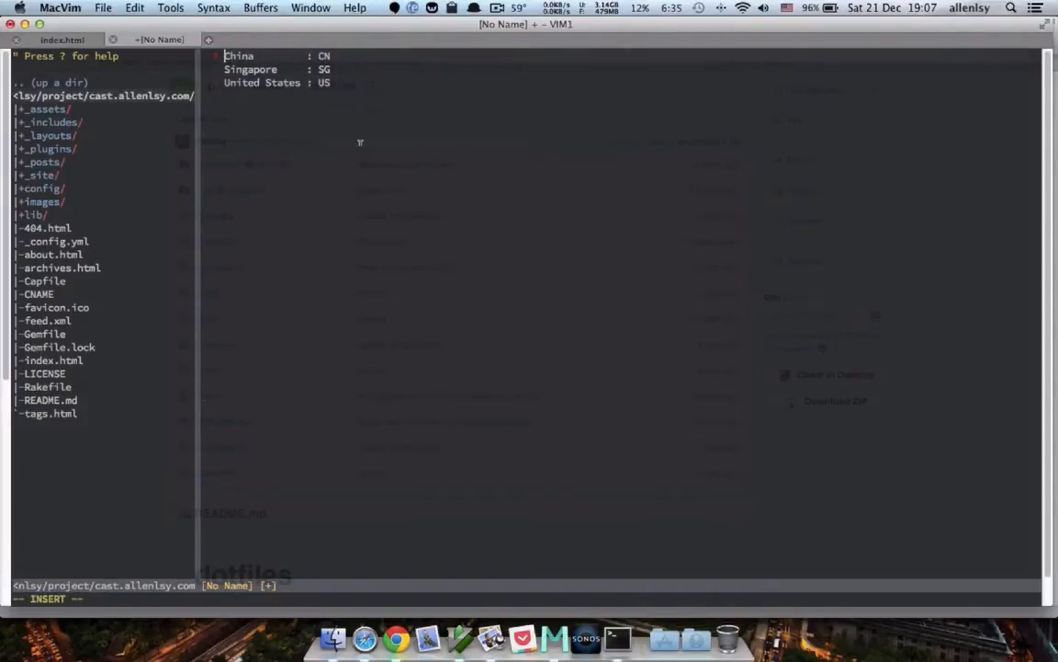
pyautogui.moveTo(364, 115)
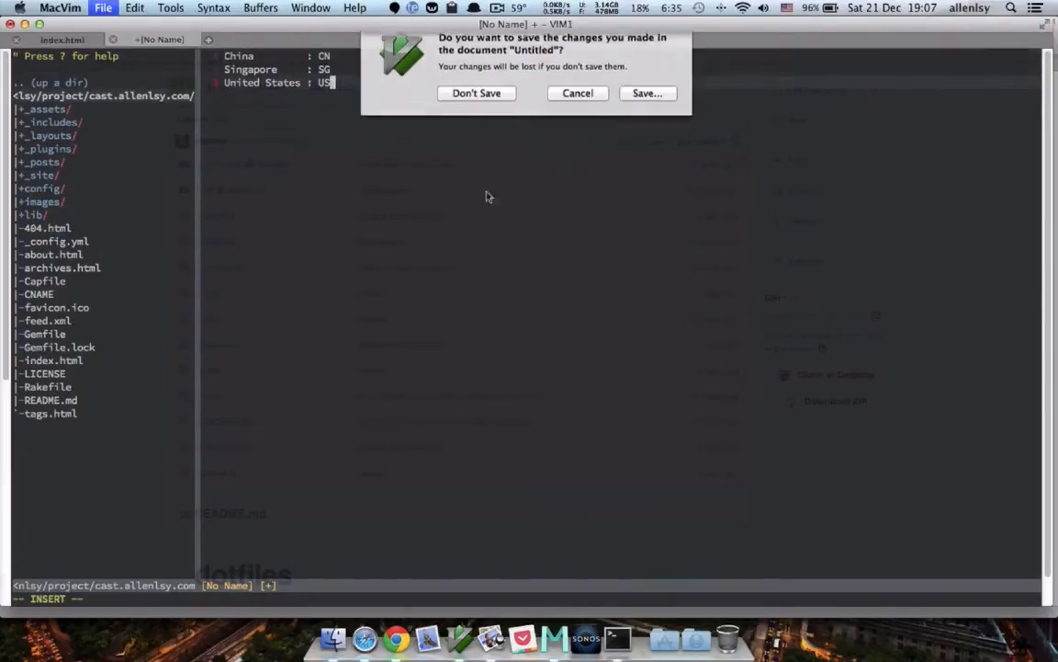
# Step: Discard the unsaved country list with Don't Save
pyautogui.click(476, 92)
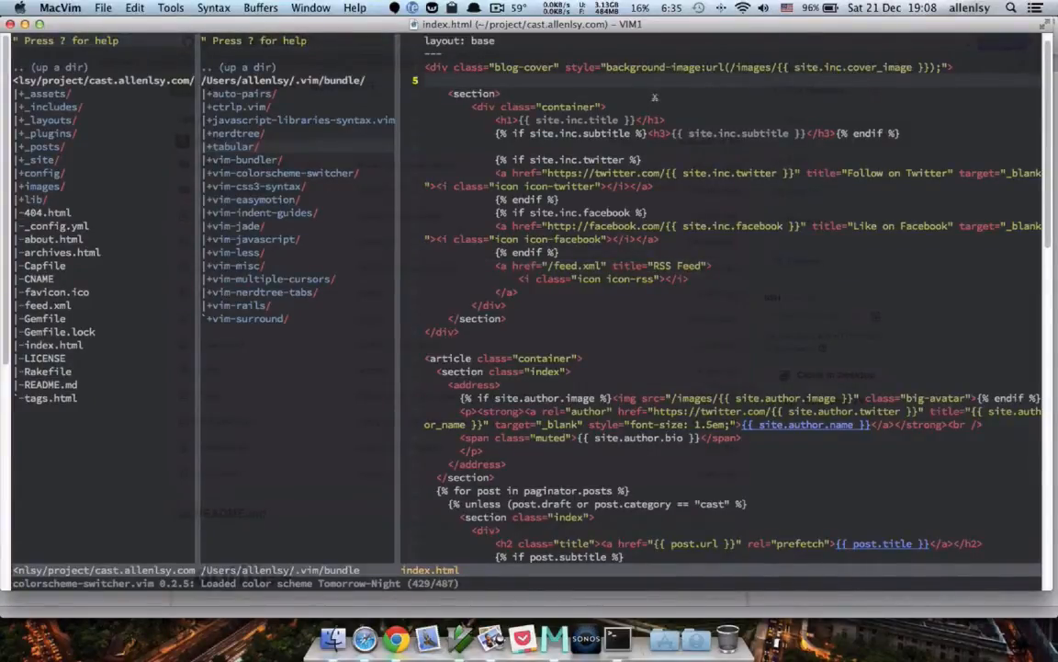
# Step: Jump through index.html with EasyMotion to the RSS feed link line
pyautogui.press('i')
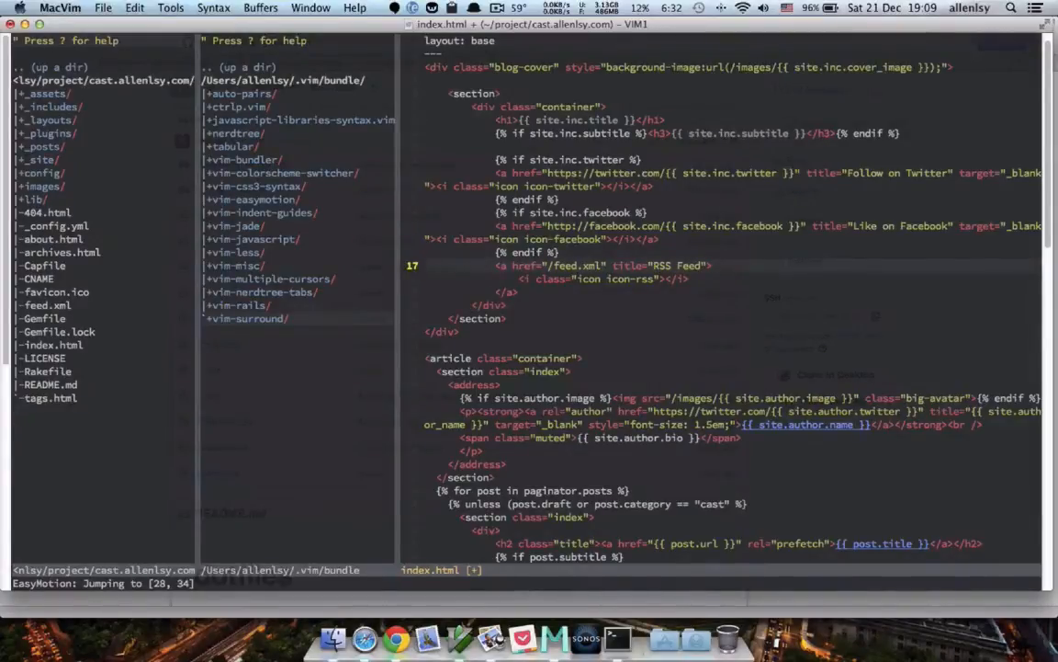
# Step: Select the RSS link lines and surround them with <div class="container">
pyautogui.press('V')
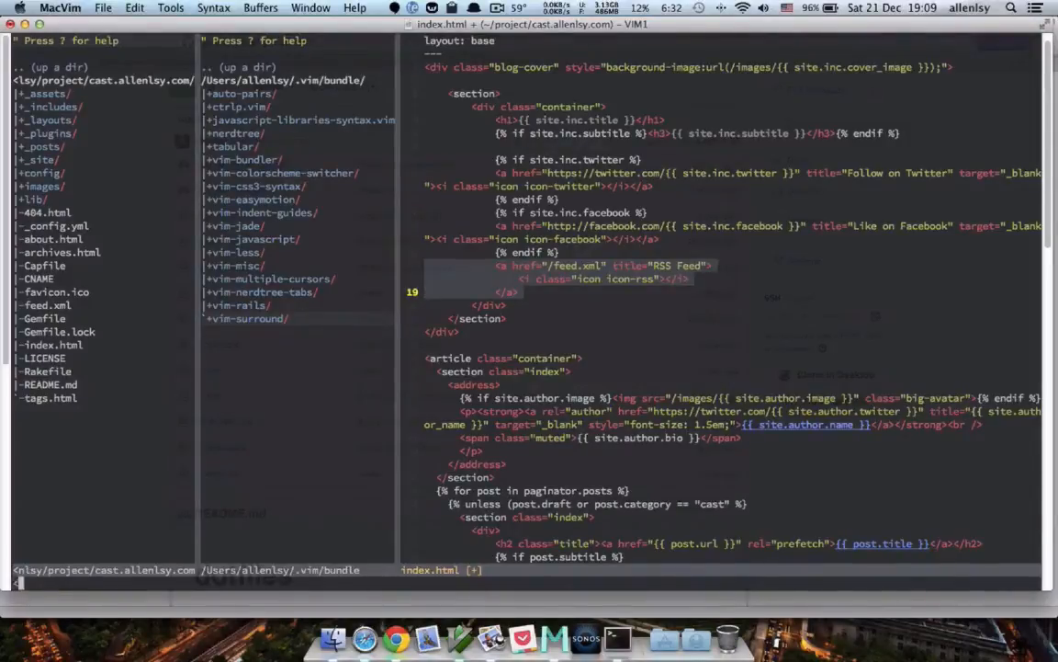
pyautogui.write('div cla')
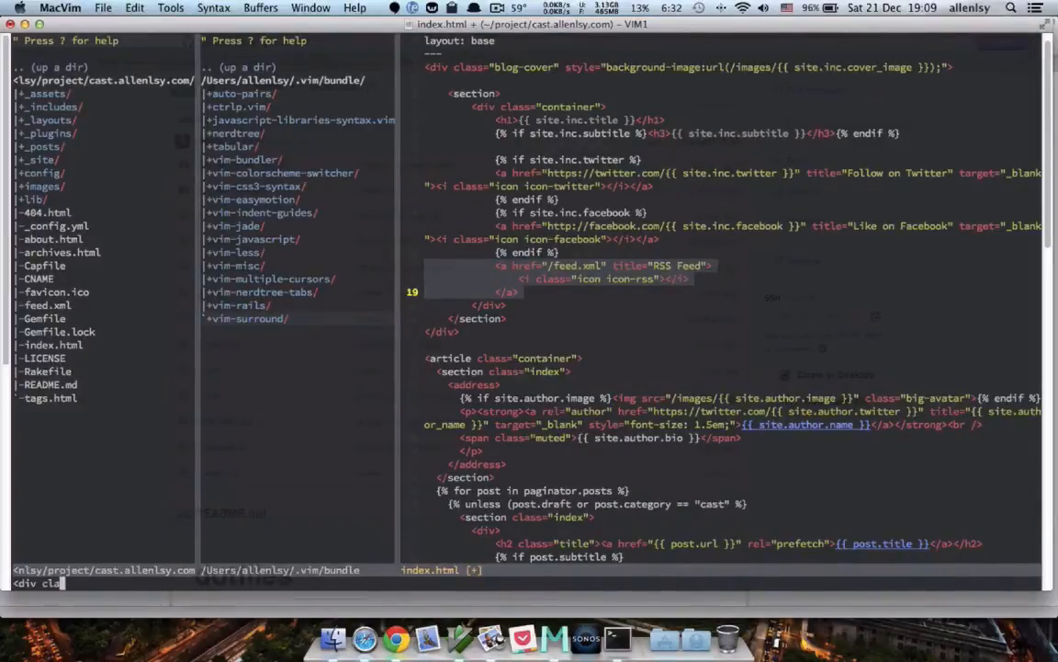
pyautogui.write('class="container">')
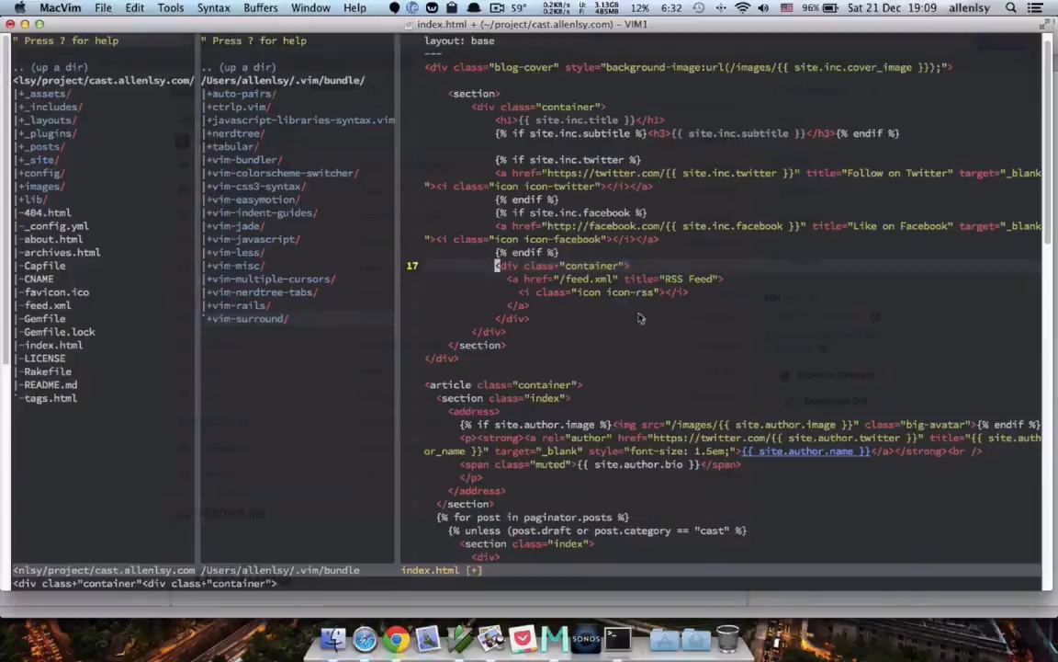
pyautogui.moveTo(598, 326)
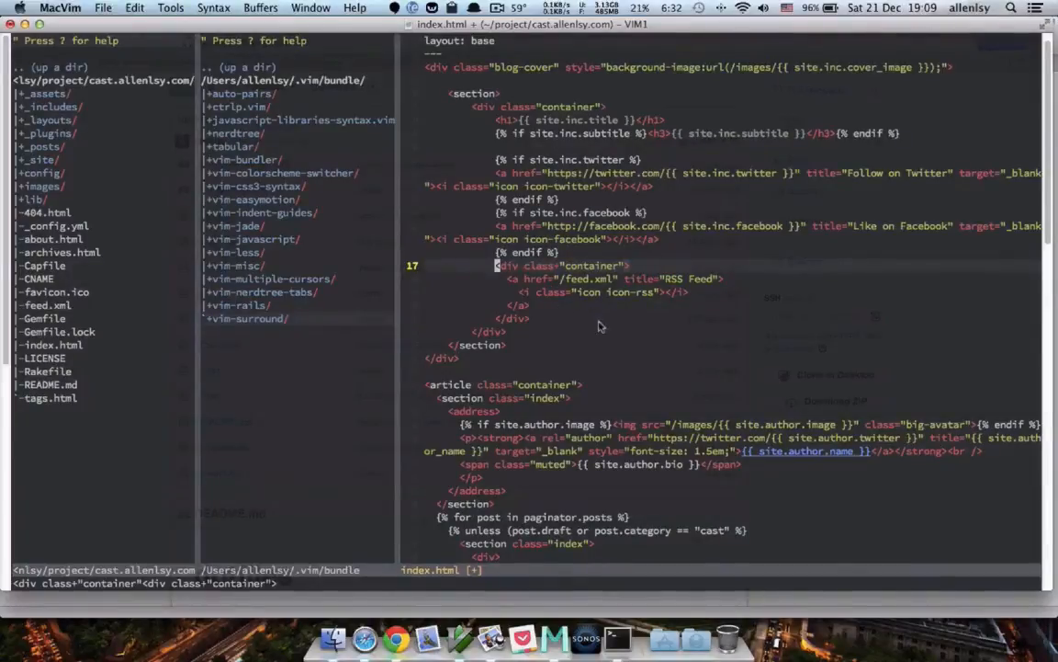